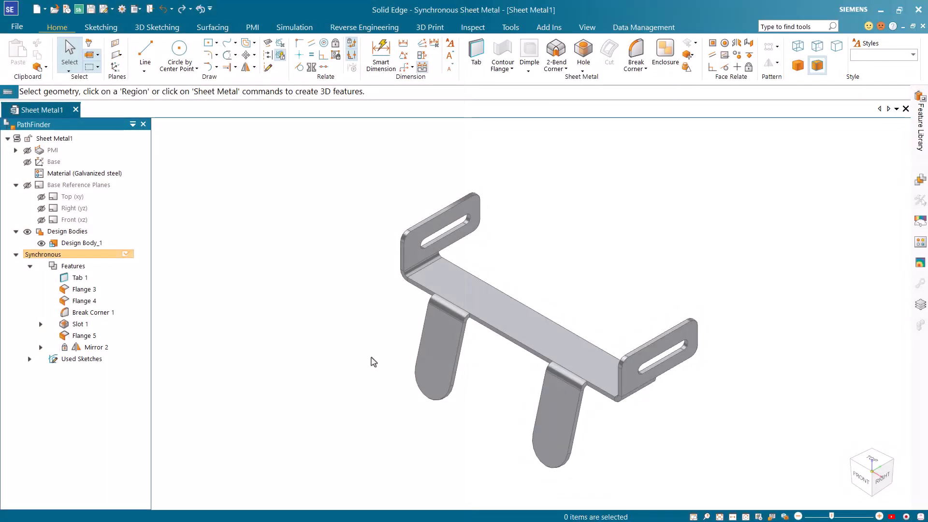
# Step: Show the new-document template list from the File menu
pyautogui.click(16, 27)
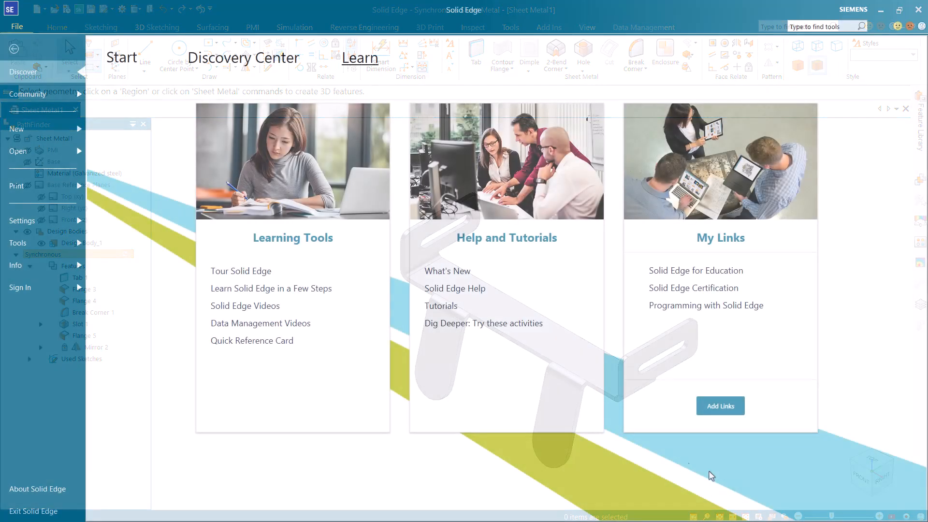
pyautogui.click(16, 130)
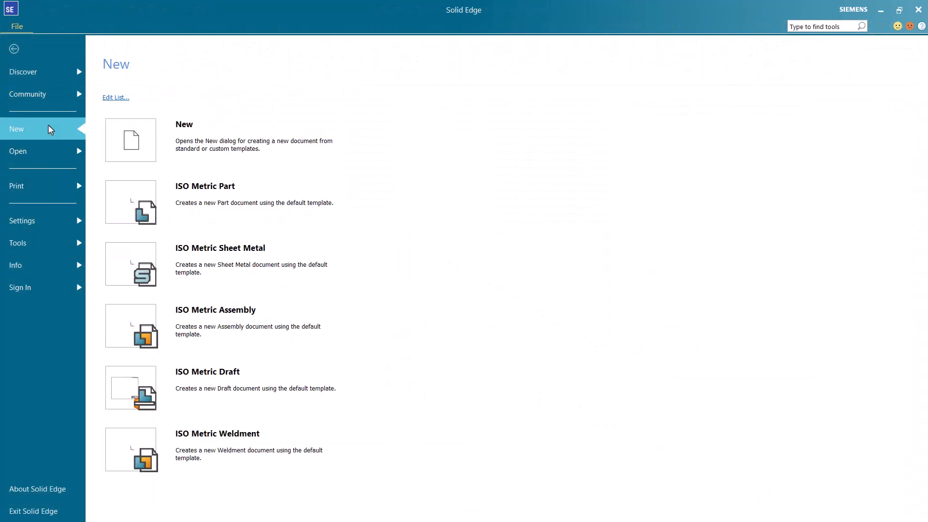
pyautogui.moveTo(220, 269)
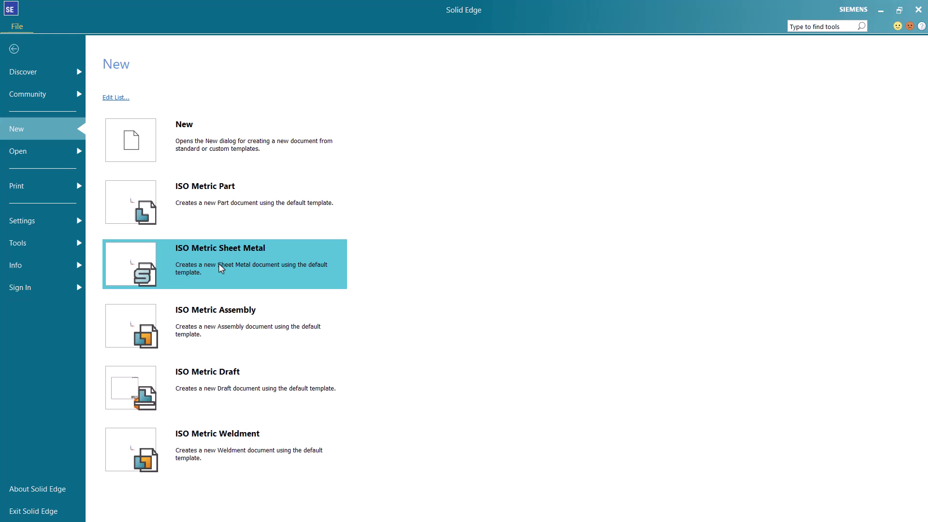
# Step: Start an ISO Metric sheet metal part and sketch a 120 mm centred rectangle on the locked top plane at the origin
pyautogui.click(220, 264)
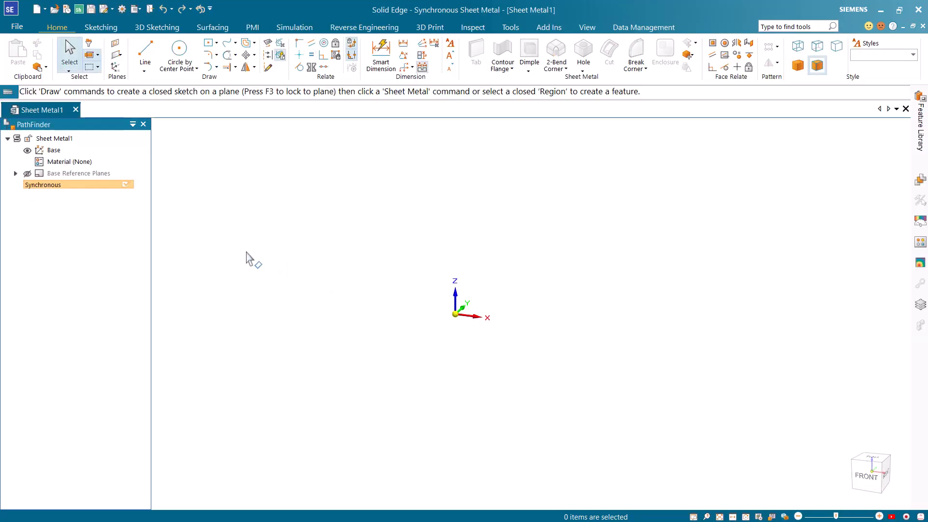
pyautogui.moveTo(210, 46)
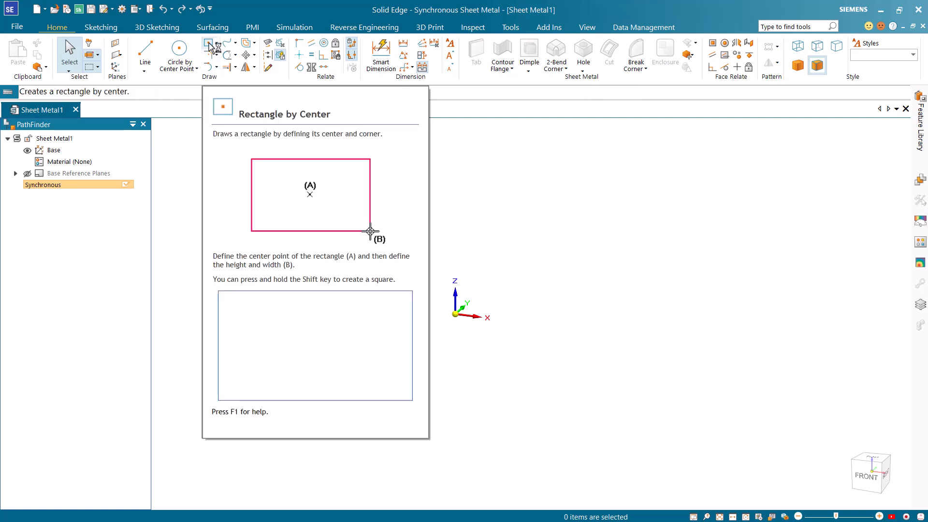
pyautogui.click(206, 42)
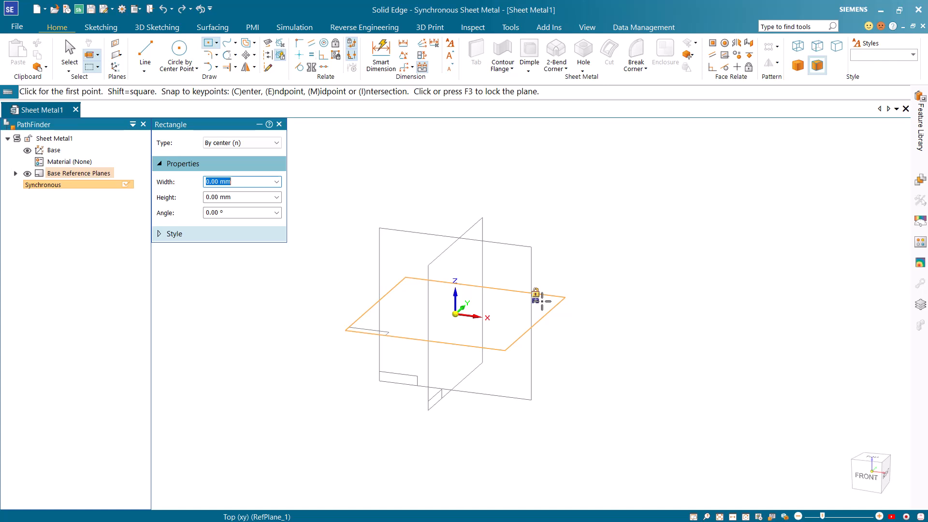
pyautogui.moveTo(534, 293)
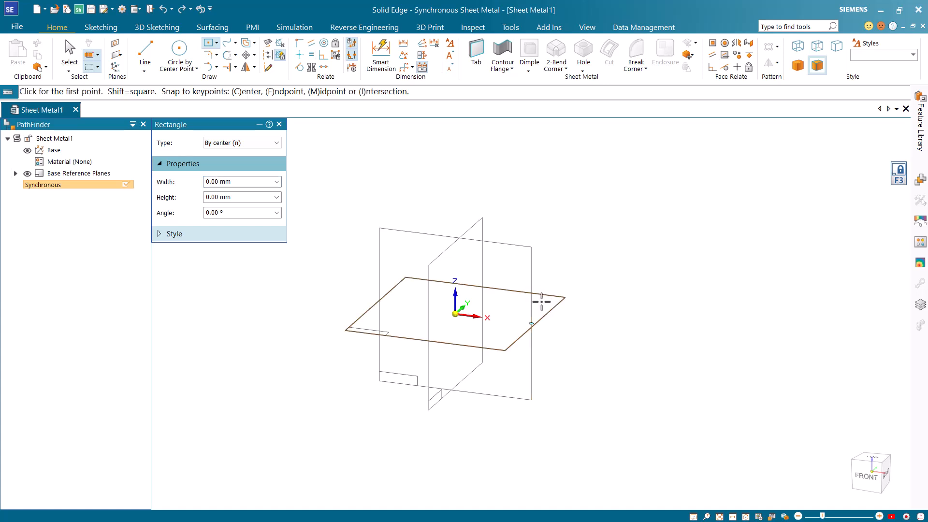
pyautogui.press('Ctrl+H')
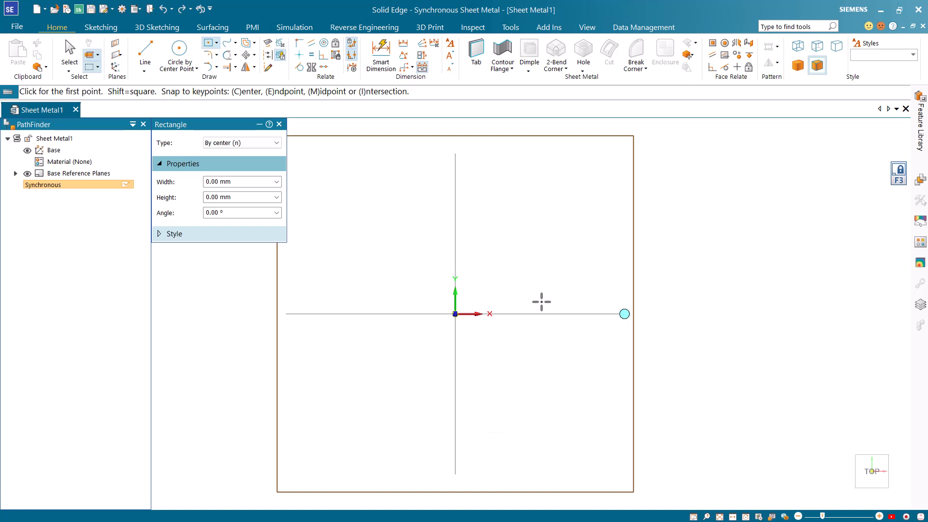
pyautogui.click(455, 314)
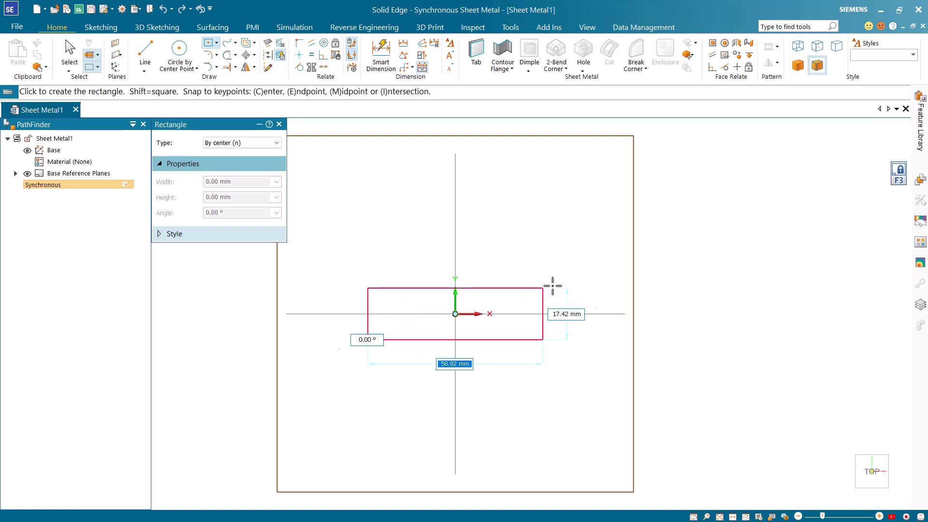
pyautogui.write('120')
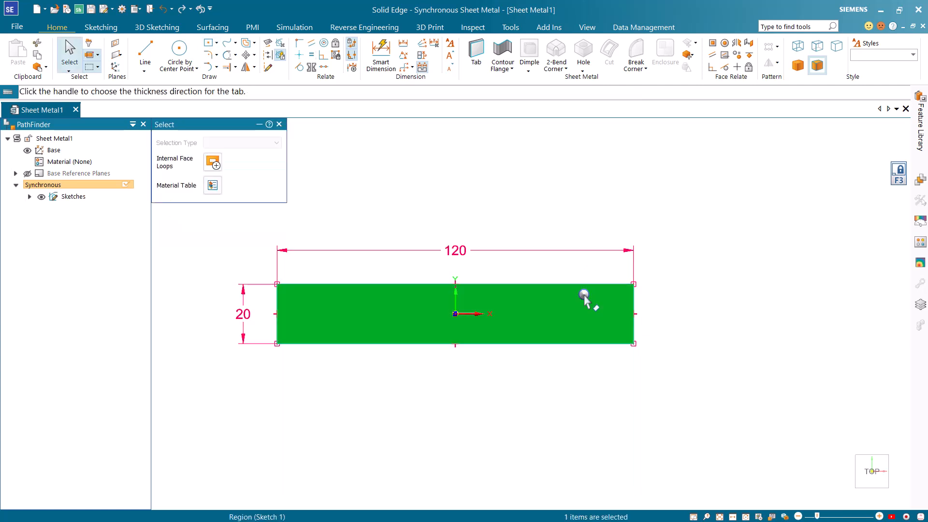
pyautogui.moveTo(561, 259)
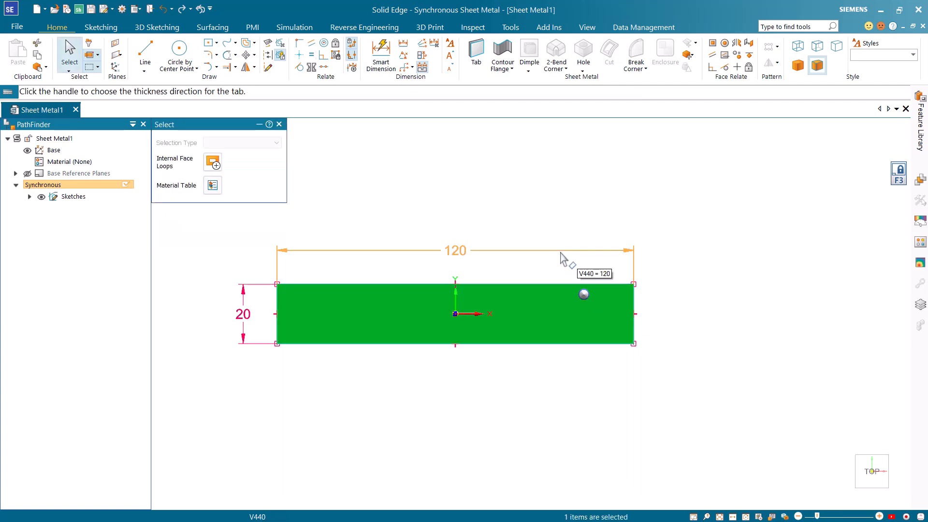
# Step: Switch to an isometric view of the selected 120 by 20 region
pyautogui.press('Ctrl+I')
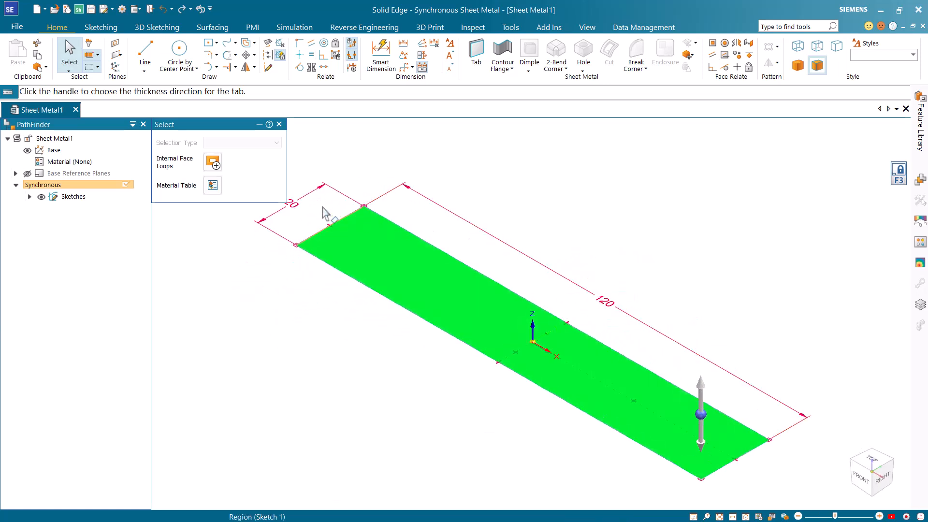
# Step: Apply galvanized steel with 2 mm thickness and 2 mm bend radius from the Material Table
pyautogui.click(212, 185)
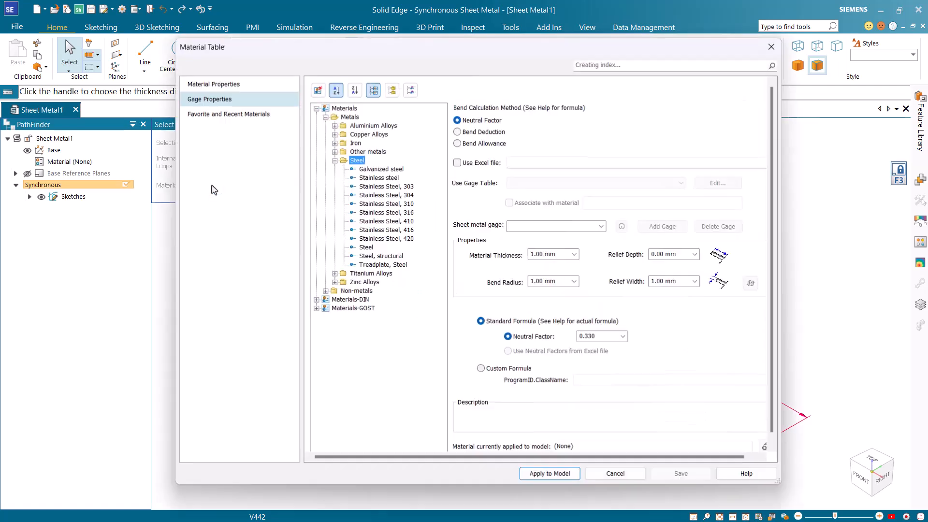
pyautogui.click(381, 168)
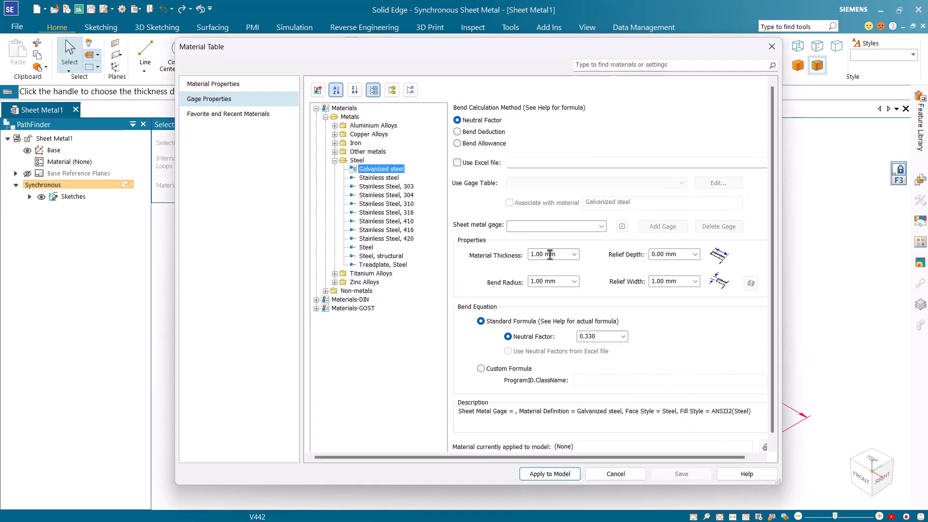
pyautogui.write('2')
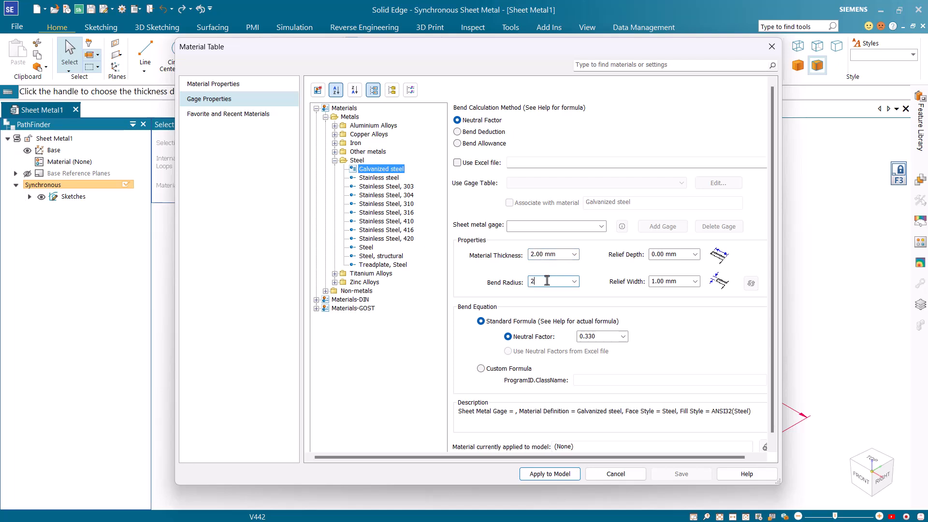
pyautogui.moveTo(550, 474)
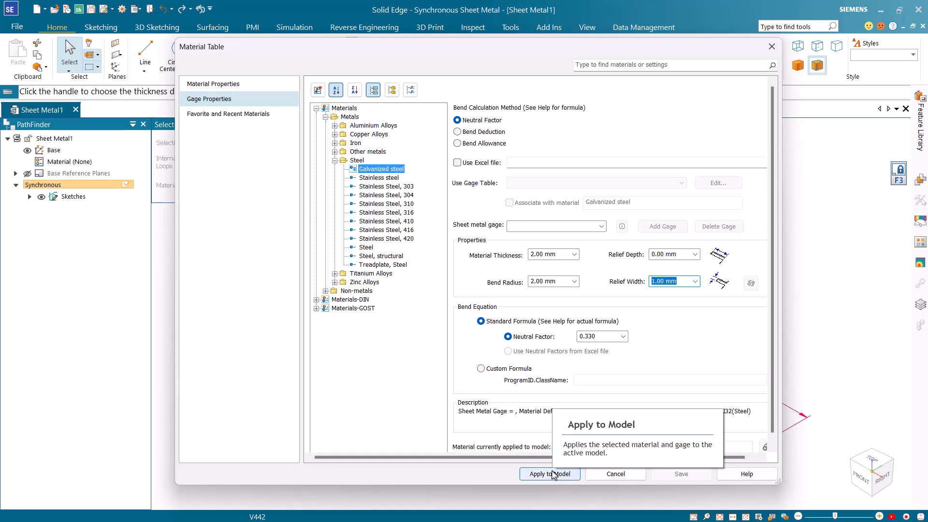
pyautogui.click(550, 474)
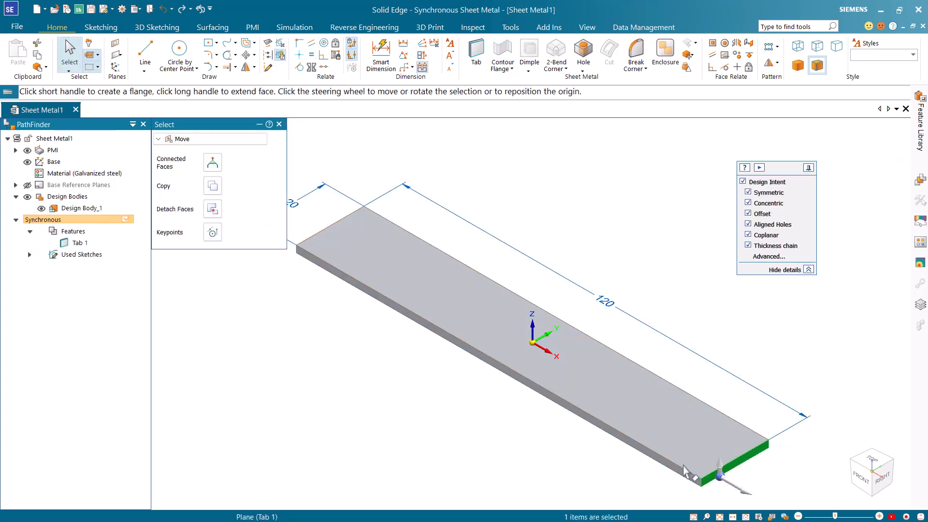
# Step: Accept the tab thickness and bend flanges up from the plate ends
pyautogui.click(327, 239)
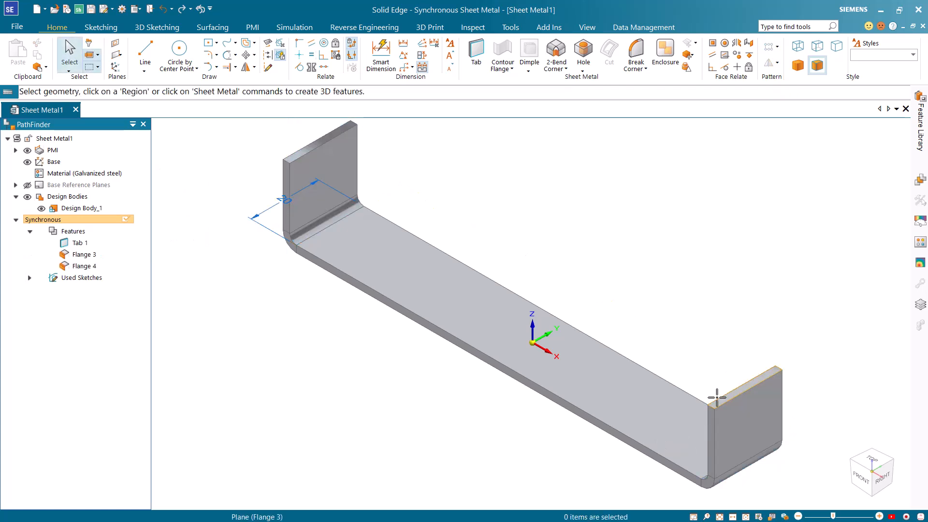
pyautogui.moveTo(391, 164)
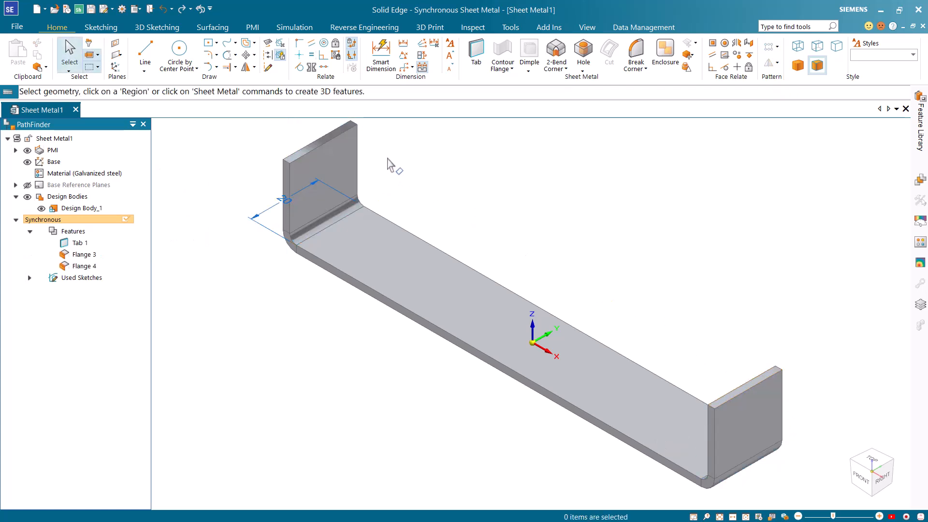
# Step: Select both flange top faces and extend them upward together
pyautogui.click(332, 160)
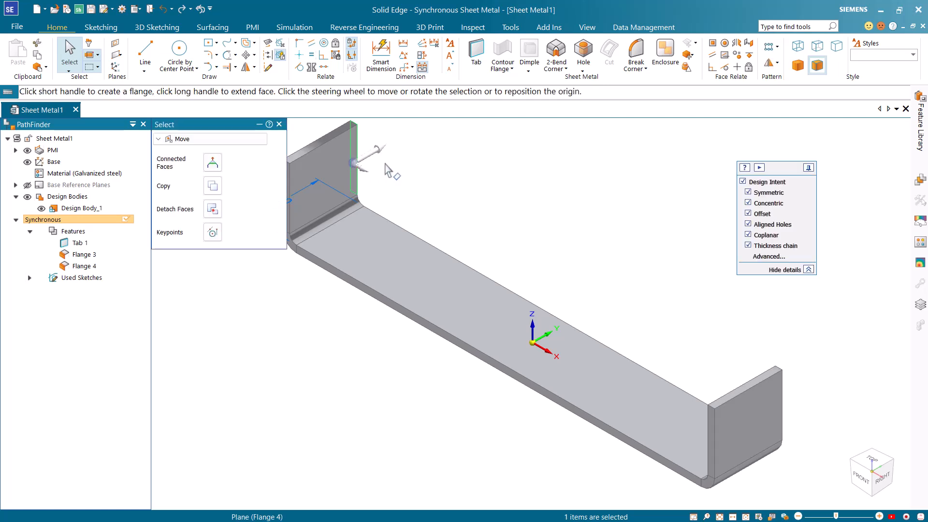
pyautogui.click(771, 385)
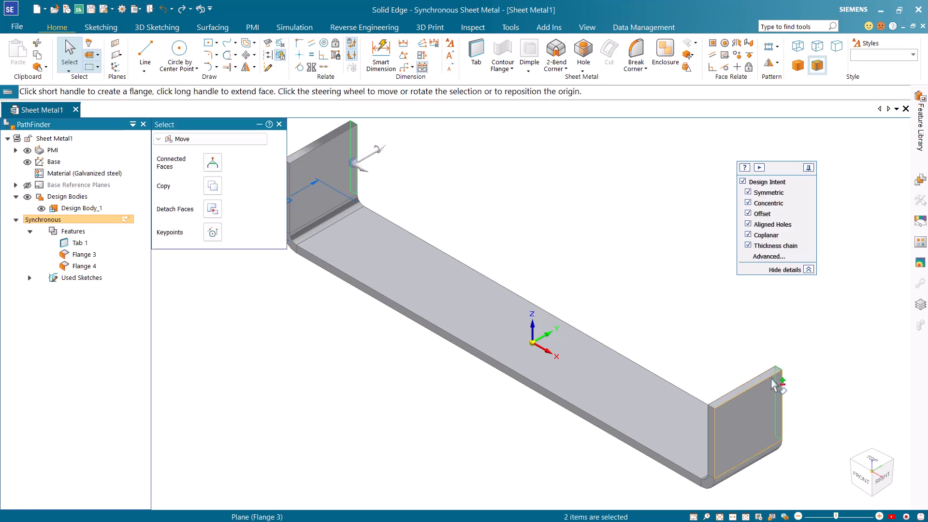
pyautogui.click(749, 192)
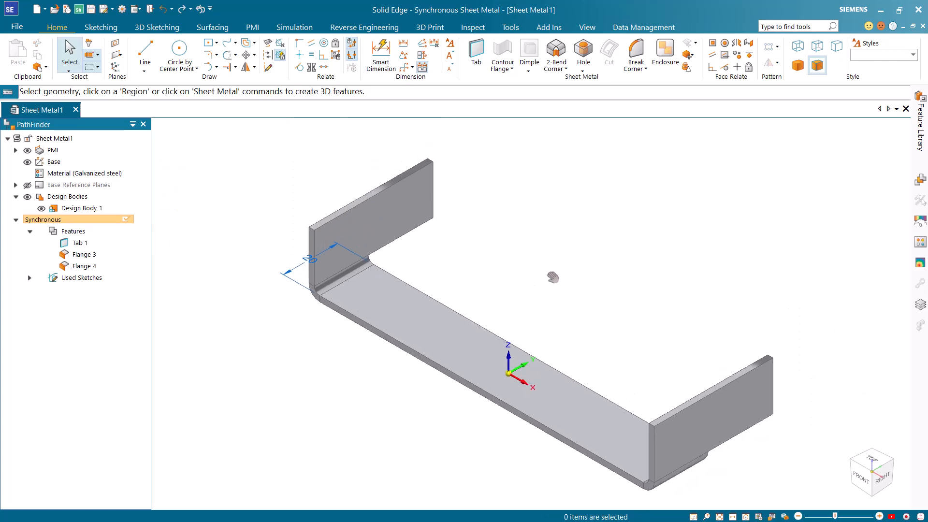
pyautogui.moveTo(636, 51)
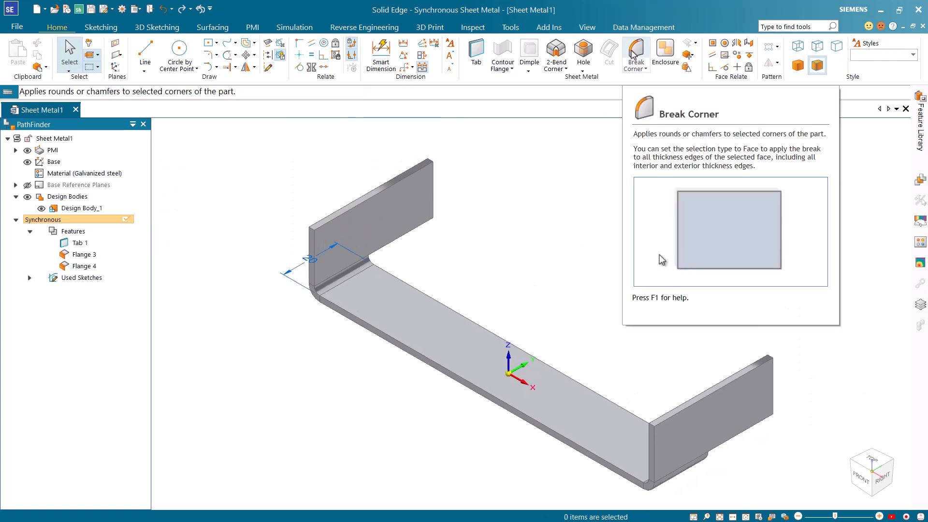
# Step: Round the corners of both flange faces with a 4 mm Radius Corner using face selection
pyautogui.click(636, 50)
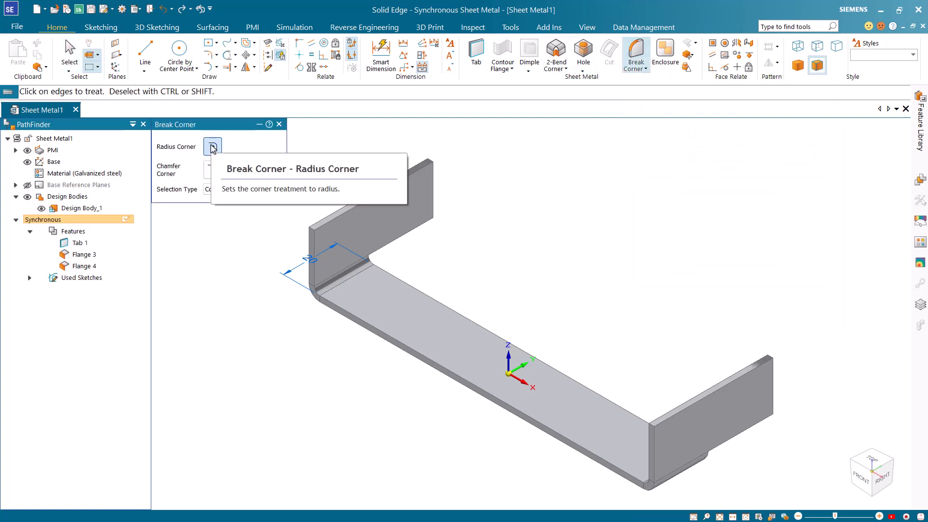
pyautogui.click(242, 190)
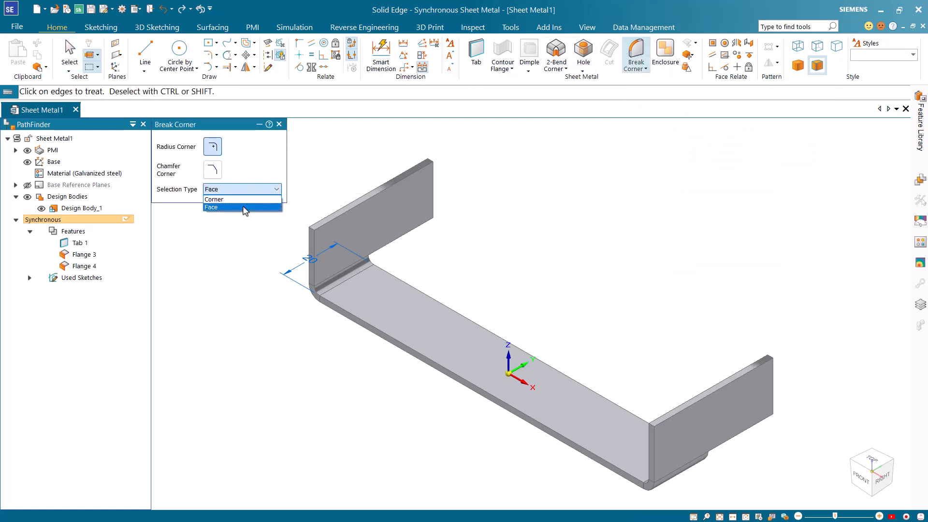
pyautogui.click(234, 207)
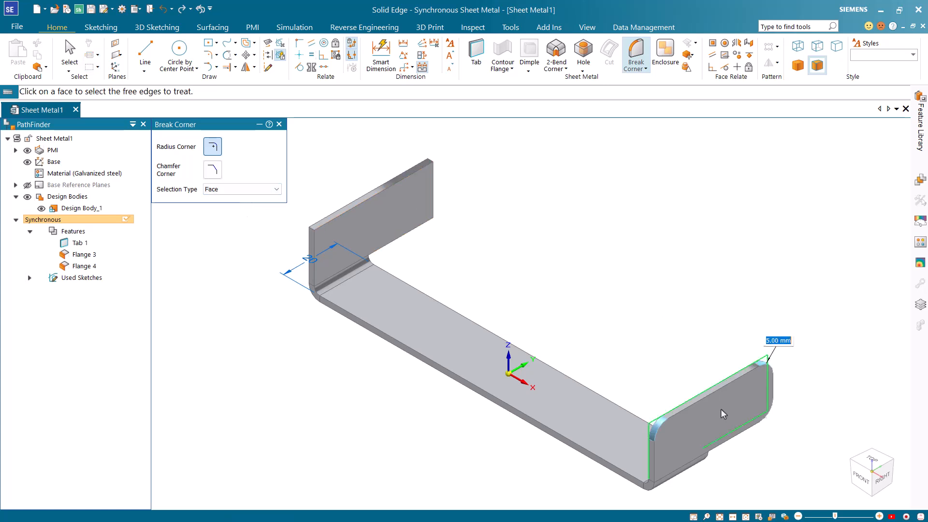
pyautogui.write('4')
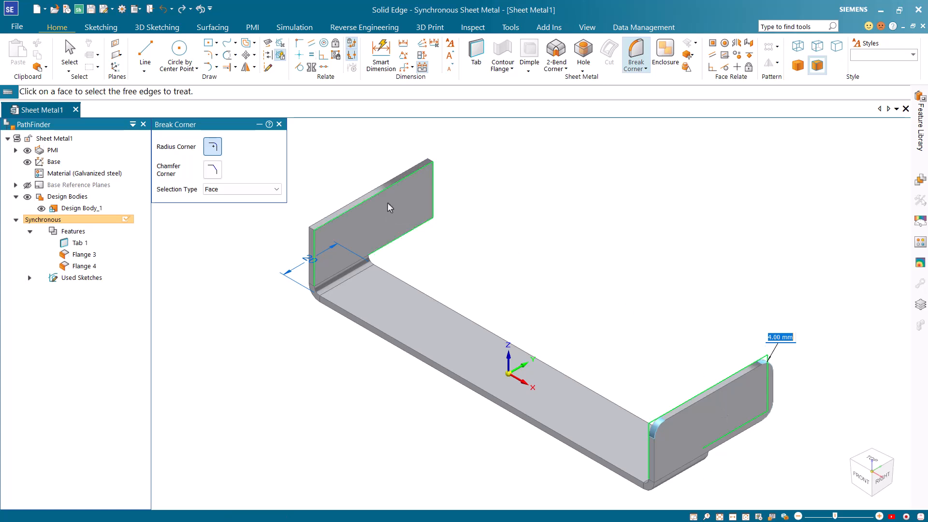
pyautogui.click(391, 207)
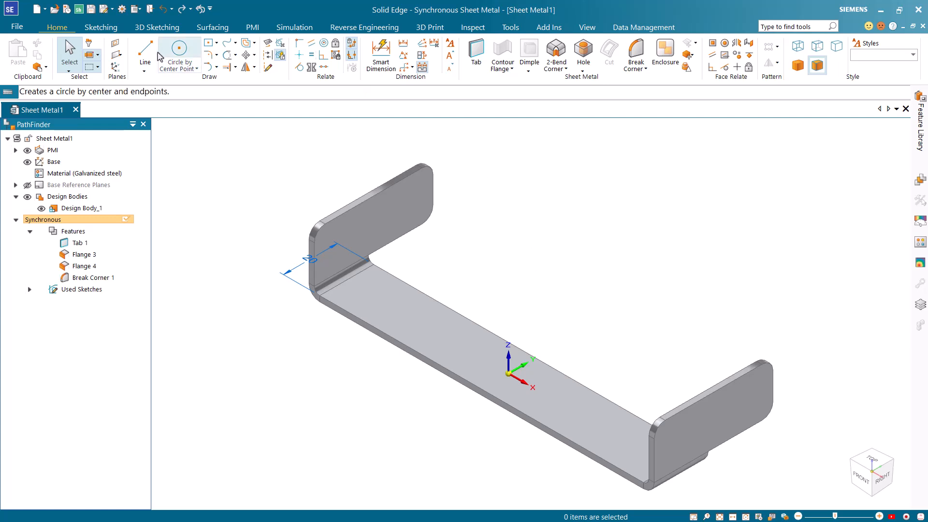
# Step: Sketch a line on the right flange and dimension it 24 mm long, 10 and 12 mm from the edges
pyautogui.click(145, 50)
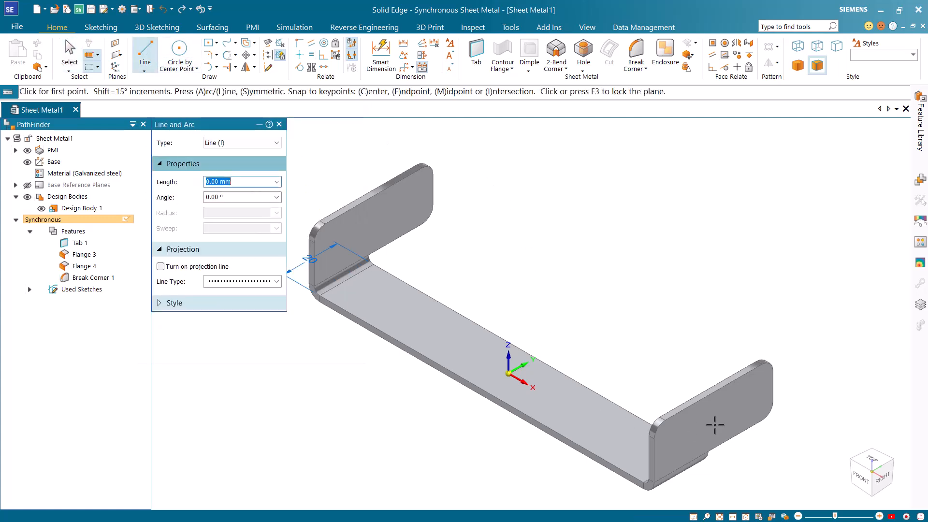
pyautogui.moveTo(719, 426)
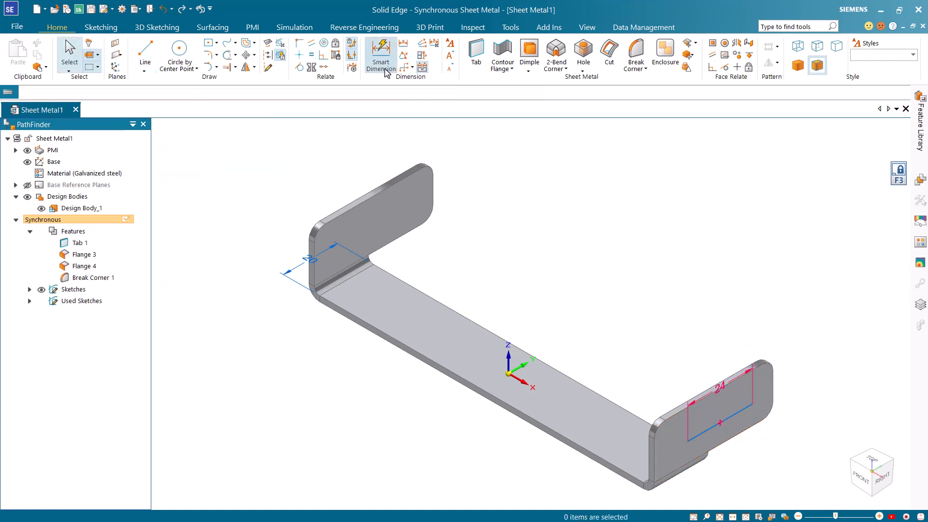
pyautogui.click(380, 56)
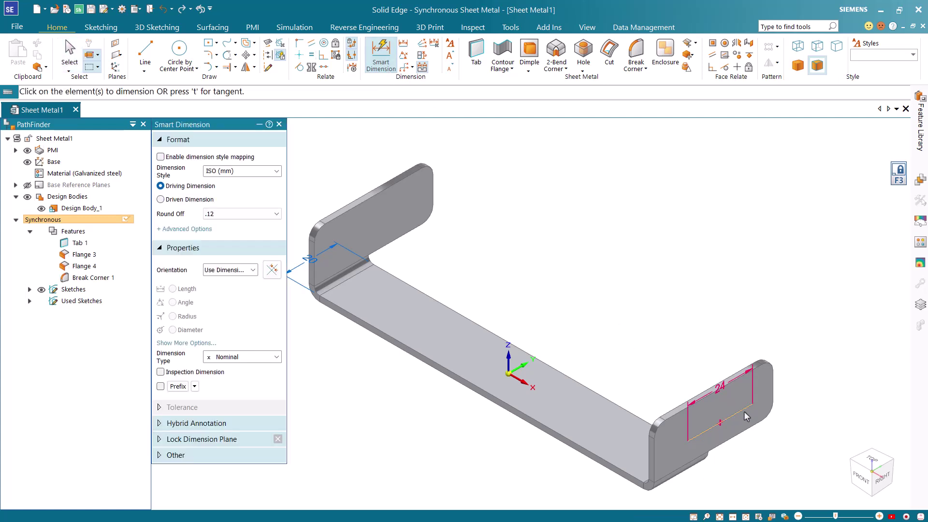
pyautogui.click(746, 417)
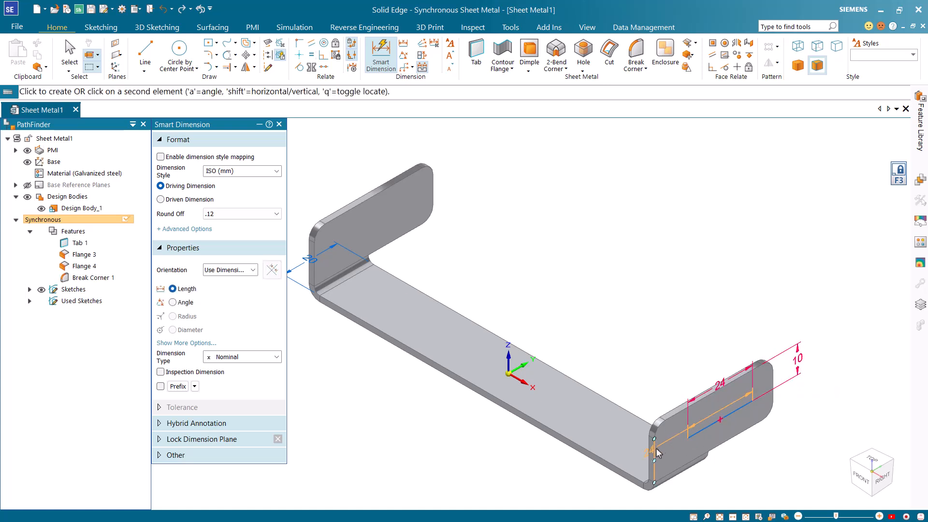
pyautogui.click(656, 453)
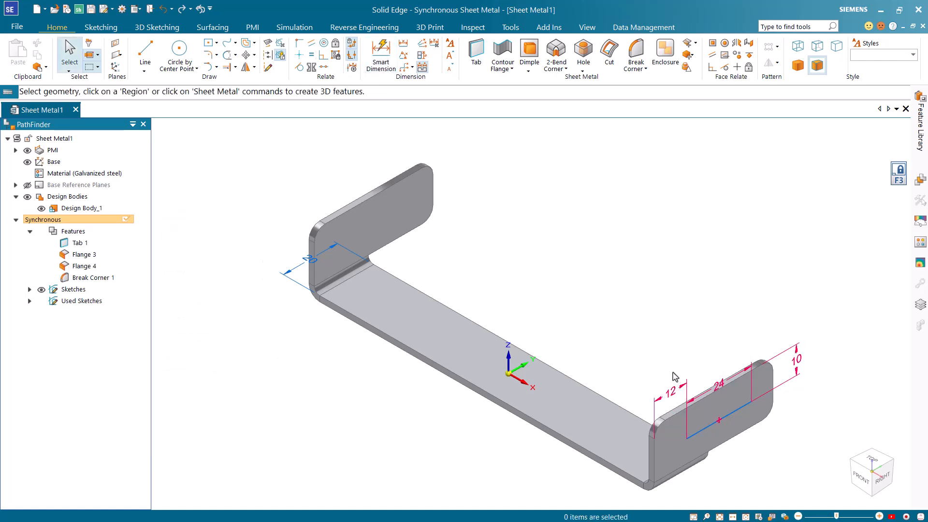
pyautogui.click(583, 71)
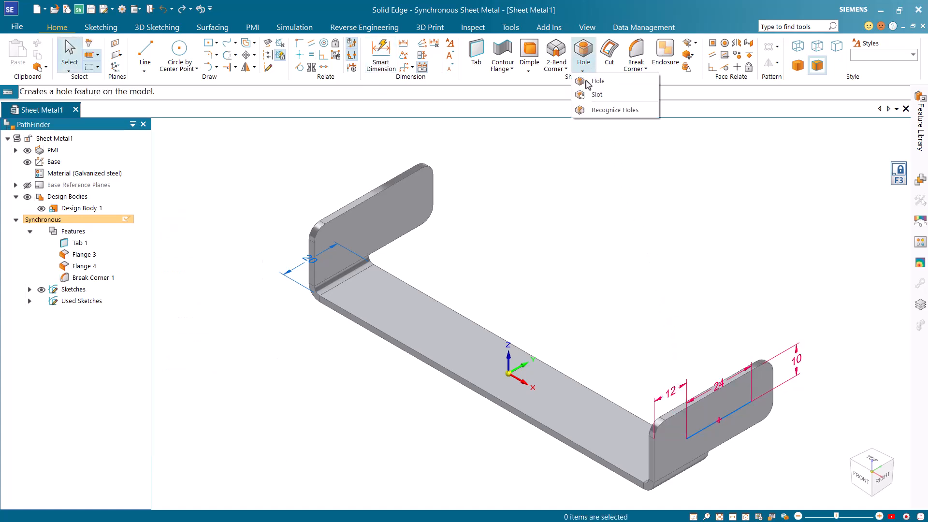
# Step: Cut an arc-ended Through All slot along the sketched line through both flanges
pyautogui.click(597, 94)
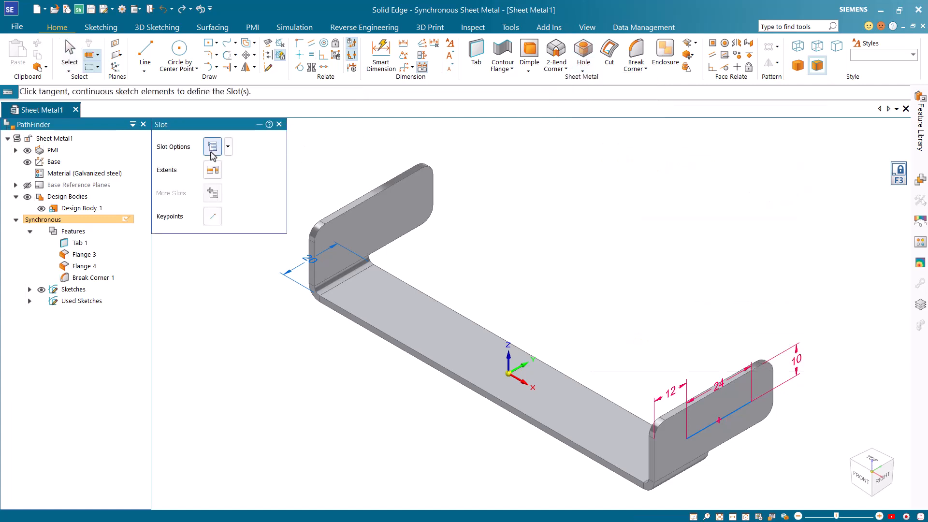
pyautogui.click(212, 146)
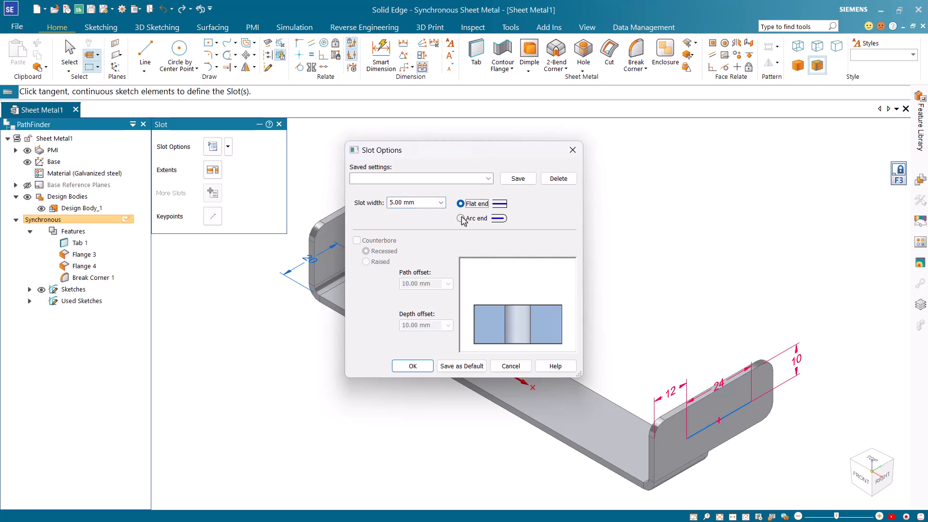
pyautogui.click(460, 219)
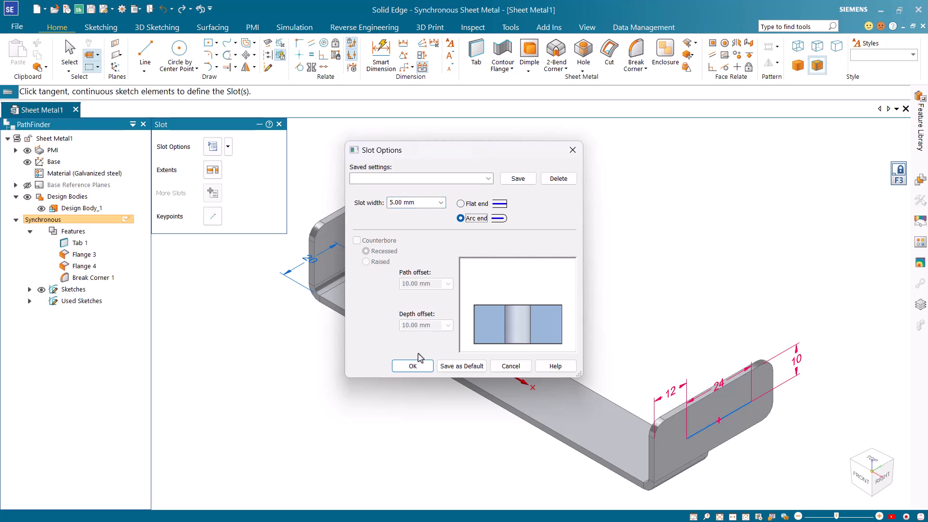
pyautogui.click(213, 169)
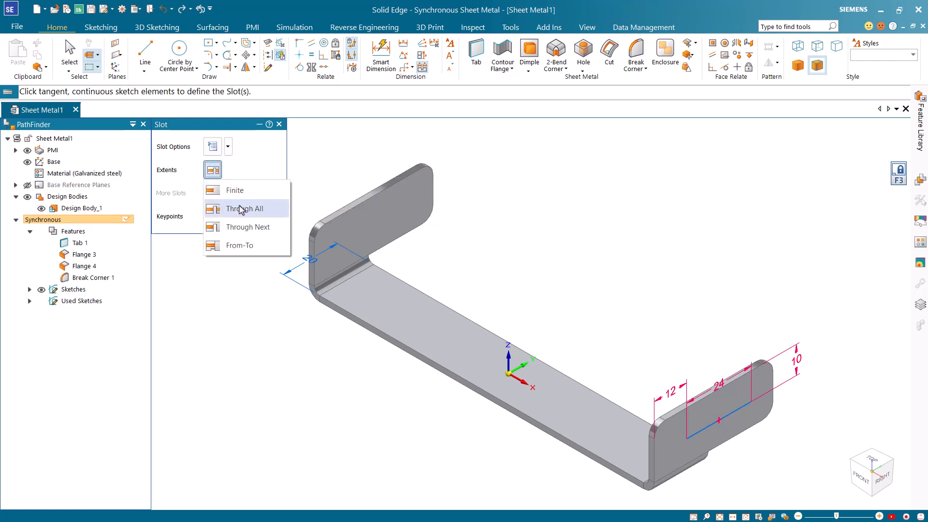
pyautogui.click(243, 209)
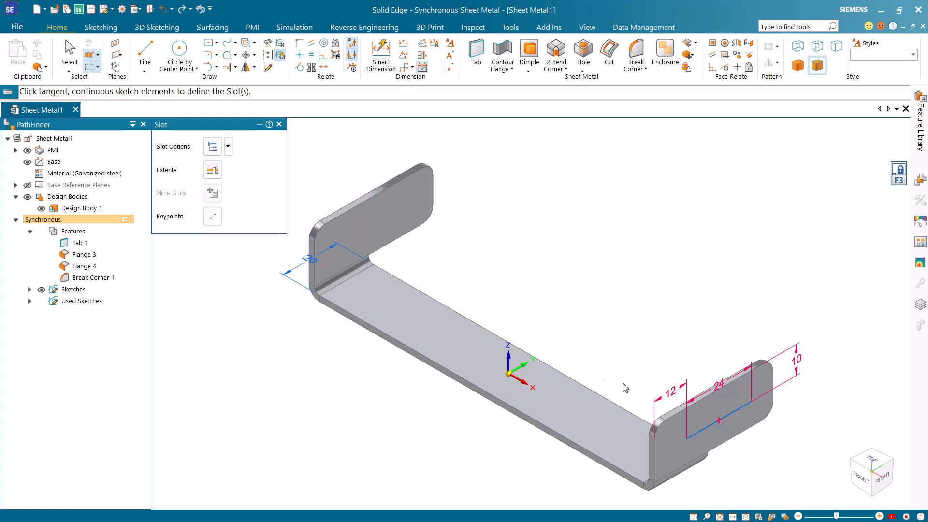
pyautogui.click(727, 416)
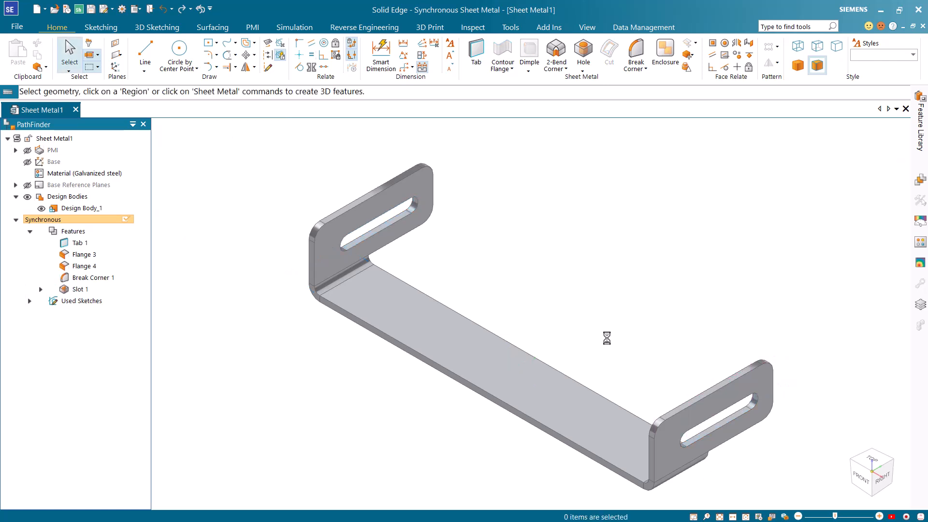
# Step: Start a new flange along the base's long edge
pyautogui.click(447, 379)
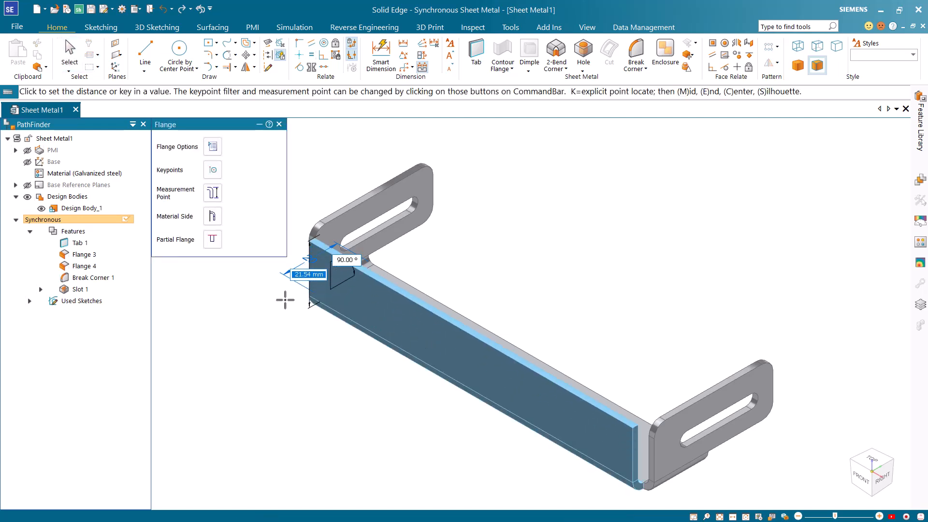
pyautogui.moveTo(213, 240)
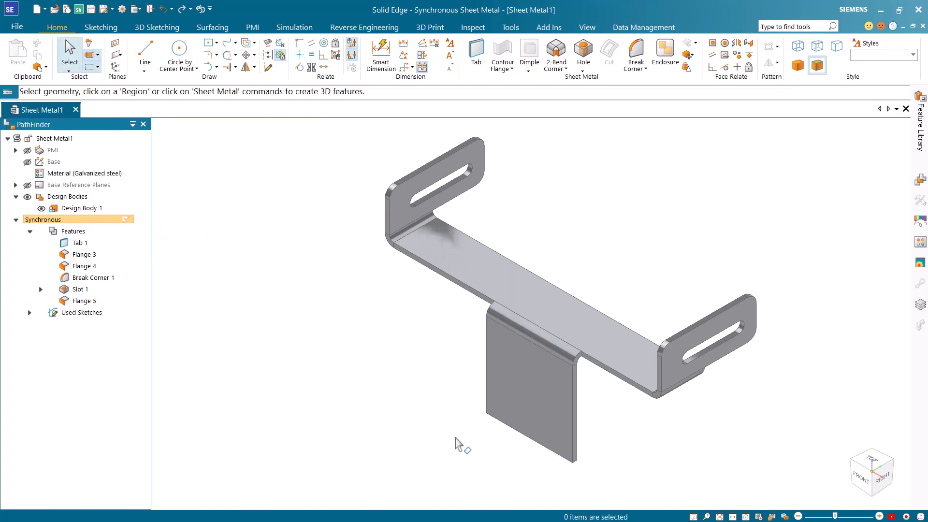
pyautogui.moveTo(404, 187)
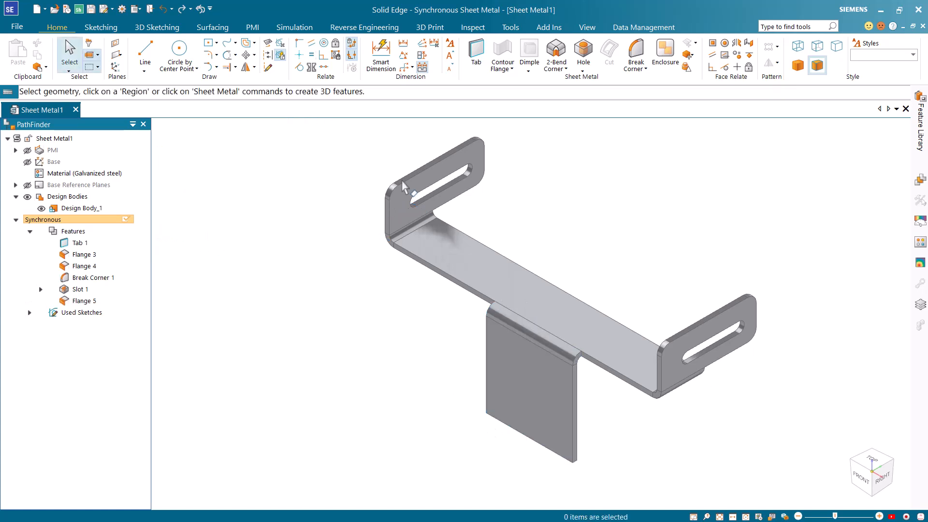
# Step: Dimension the tab 20 mm wide and 20 mm from the base end using Distance Between
pyautogui.click(381, 51)
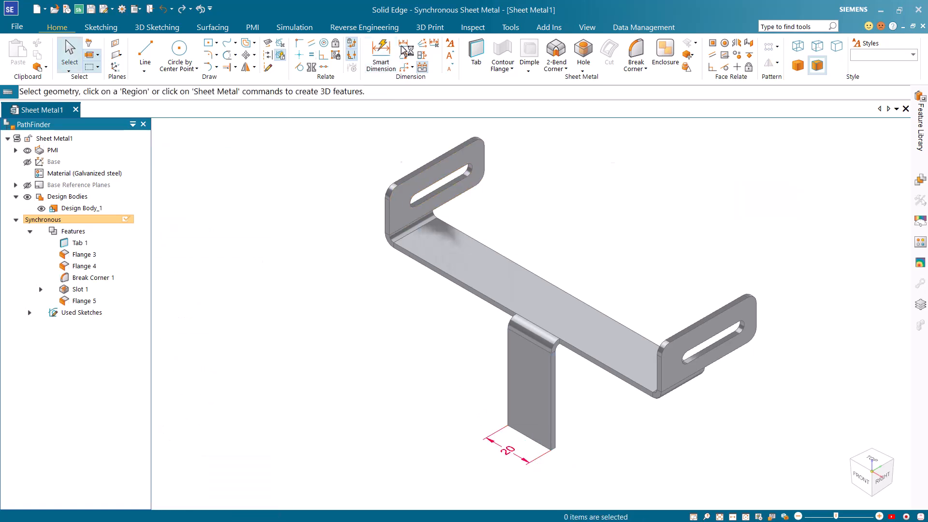
pyautogui.click(381, 47)
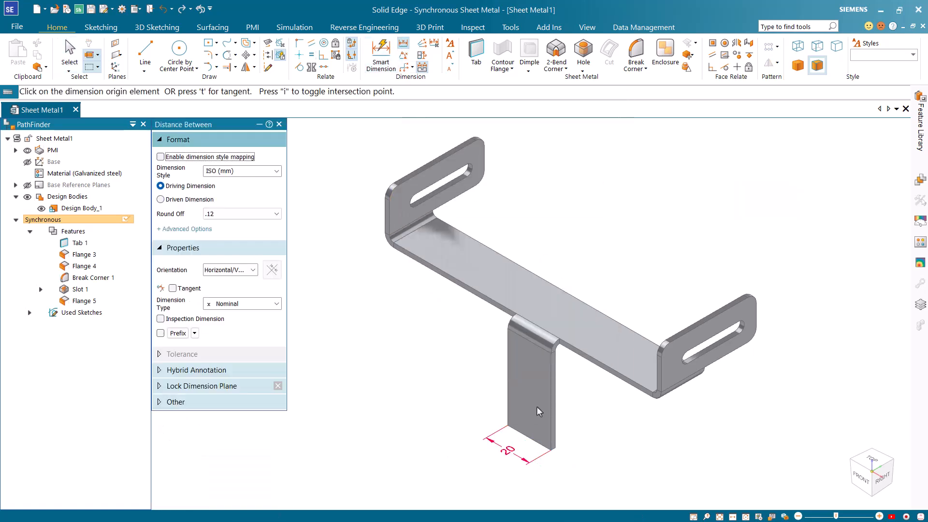
pyautogui.click(663, 382)
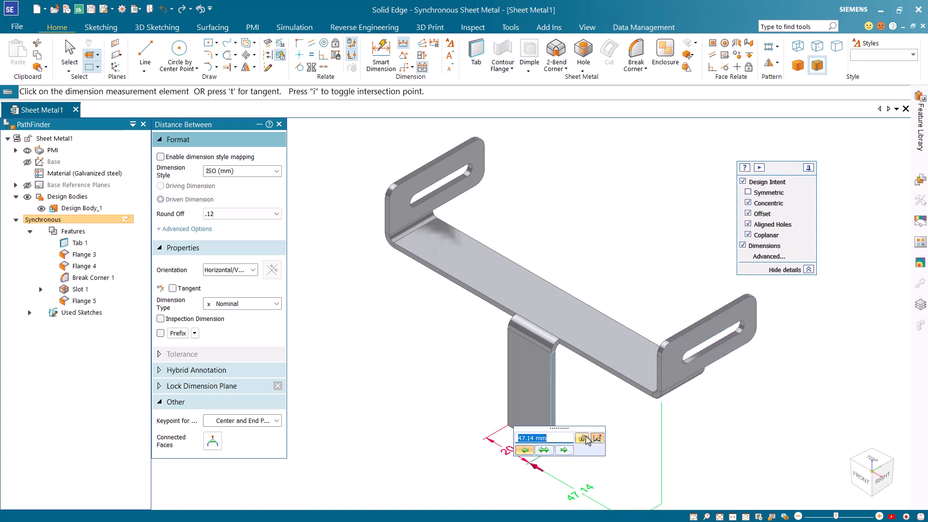
pyautogui.write('20')
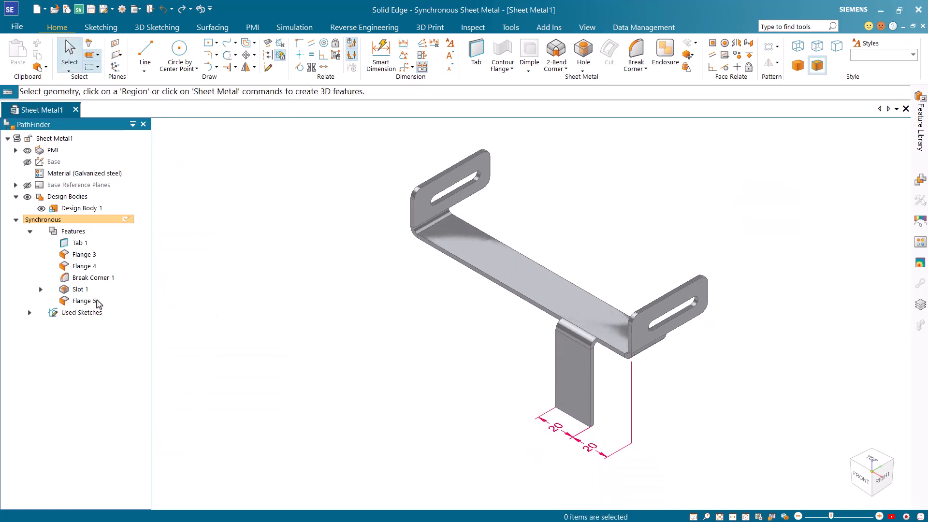
# Step: Mirror Flange 5 about the middle reference plane to the other side of the base
pyautogui.click(85, 301)
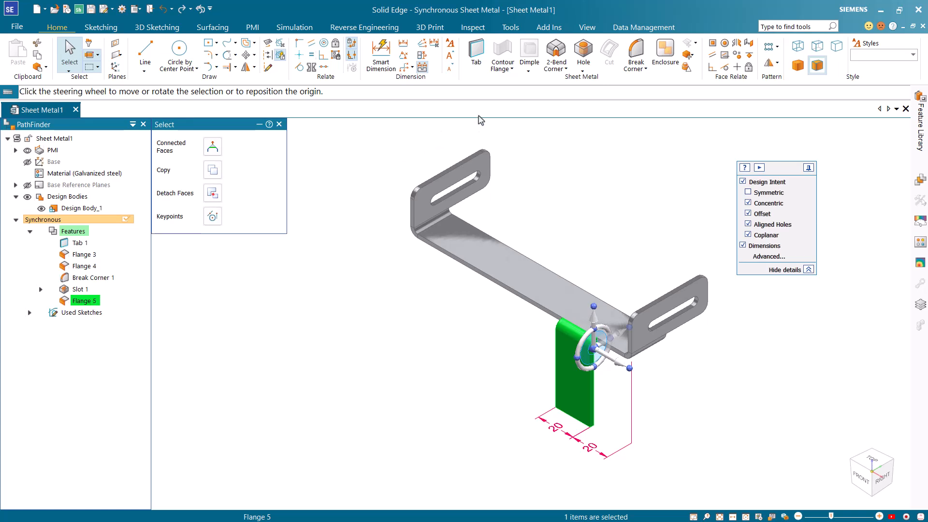
pyautogui.click(768, 64)
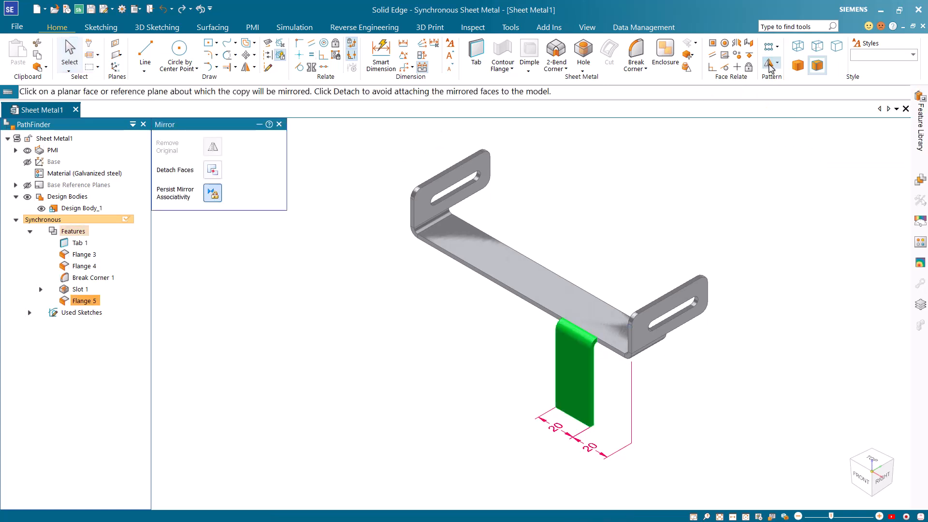
pyautogui.moveTo(15, 190)
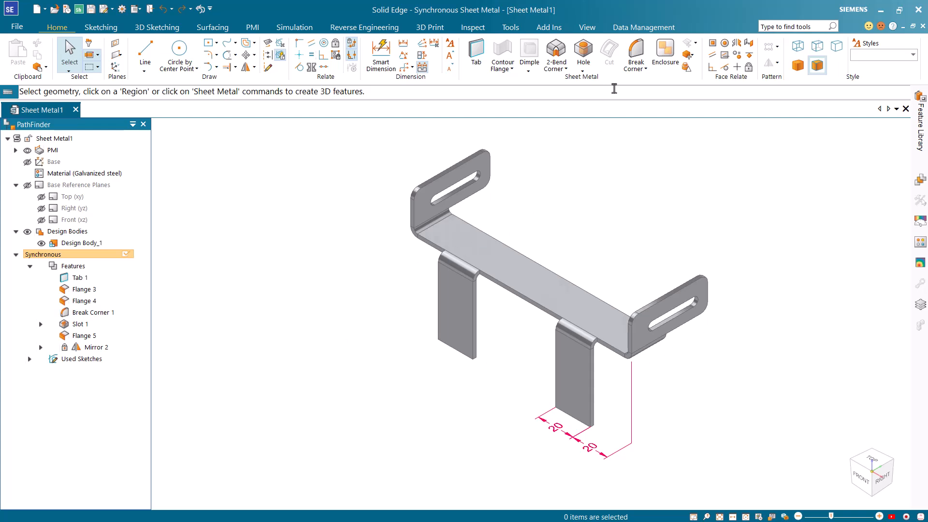
# Step: Radius the tab bottom corners at half the flange width for semicircular ends
pyautogui.click(635, 50)
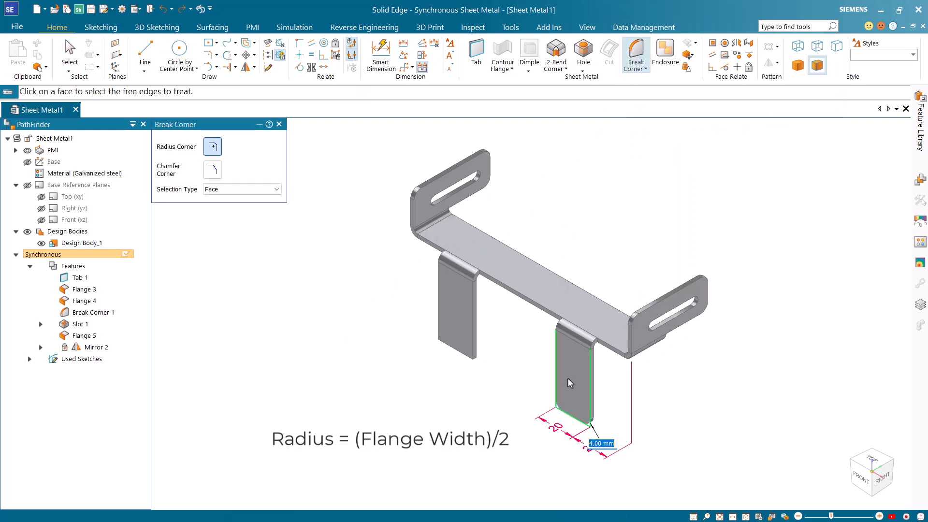
pyautogui.click(456, 313)
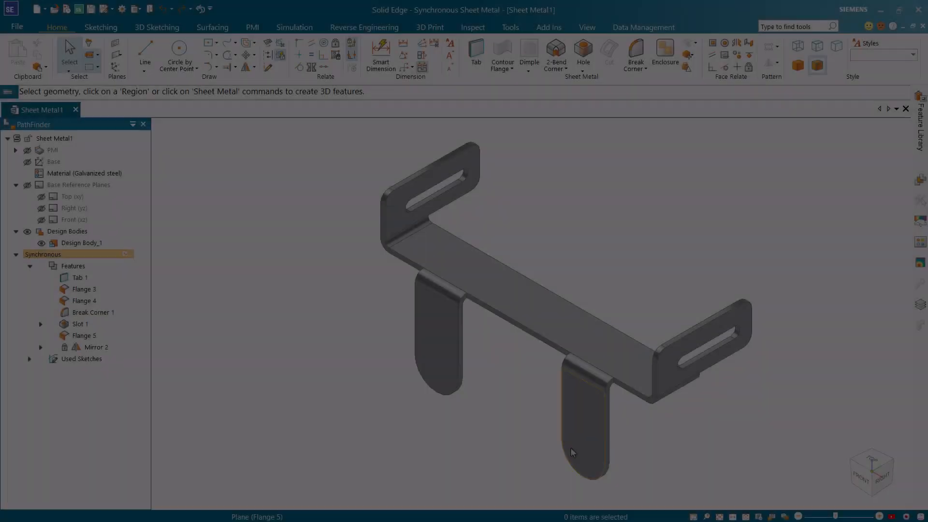
pyautogui.click(84, 335)
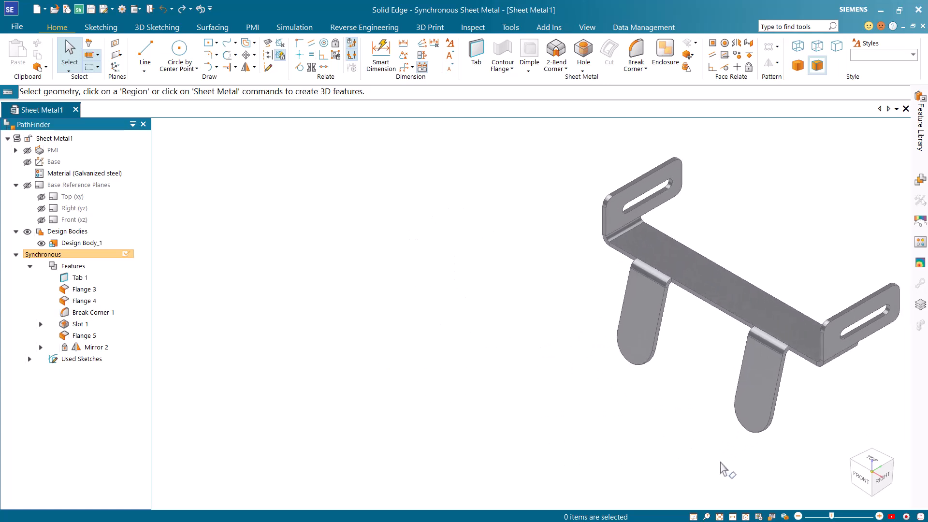
pyautogui.moveTo(758, 483)
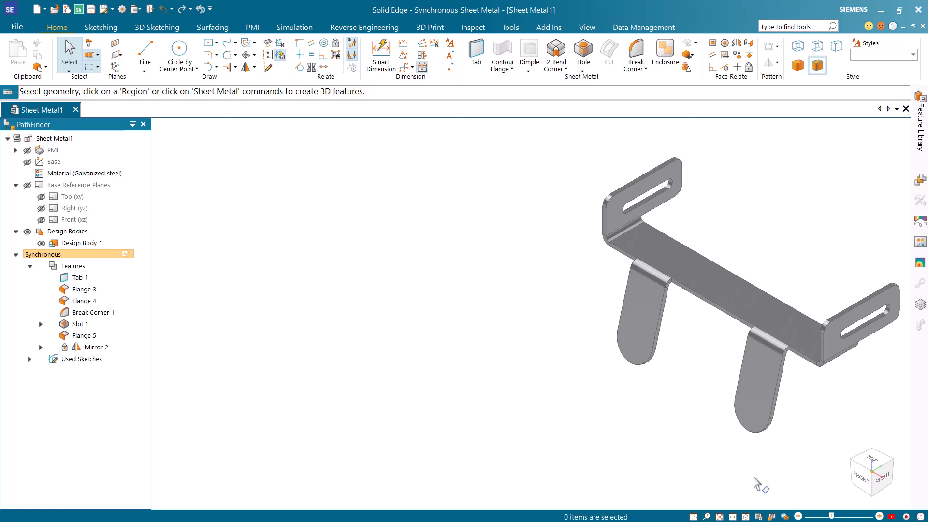